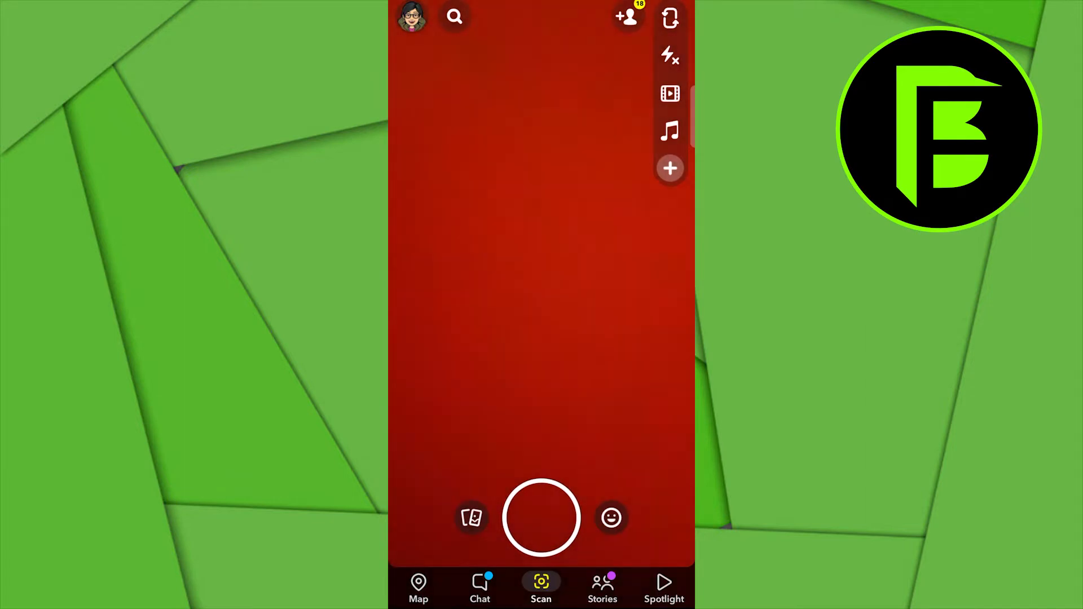
# Open Snapchat Settings from the Bitmoji profile and scroll down to Privacy Control
pyautogui.click(412, 17)
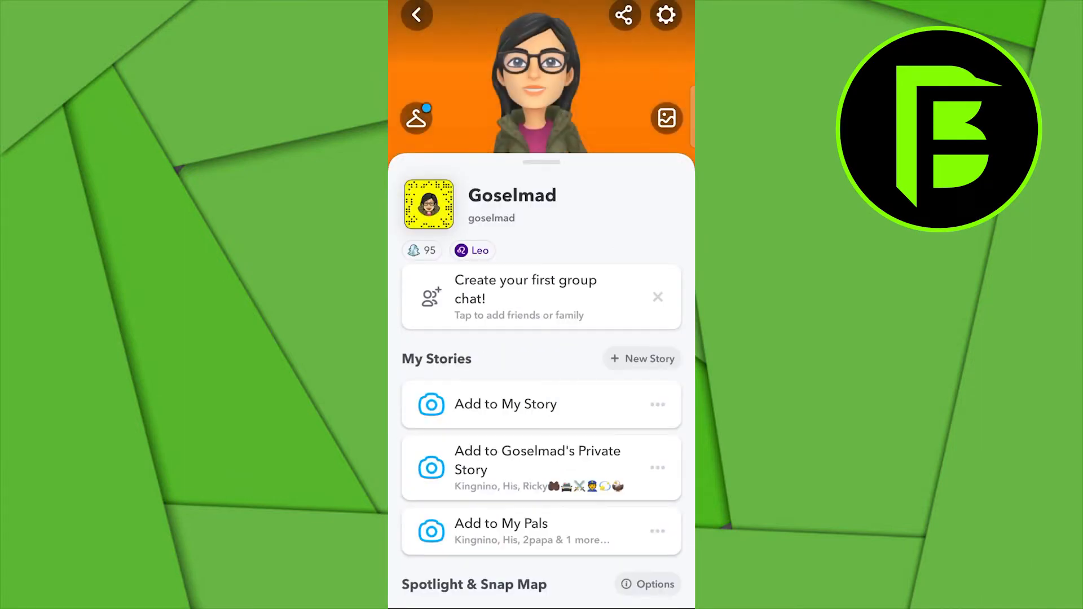
pyautogui.click(665, 15)
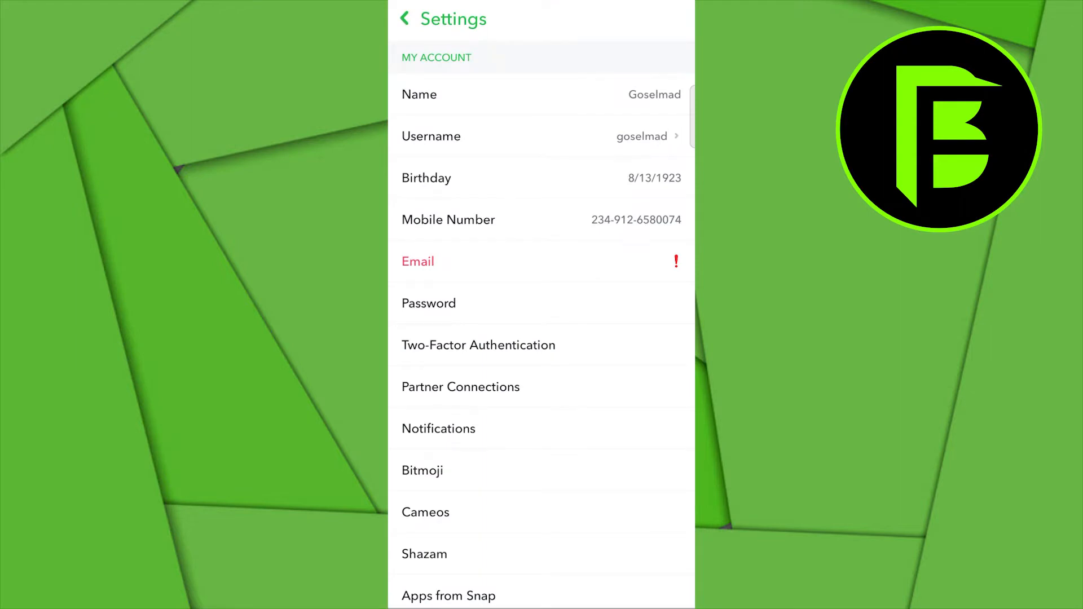
pyautogui.scroll(-3)
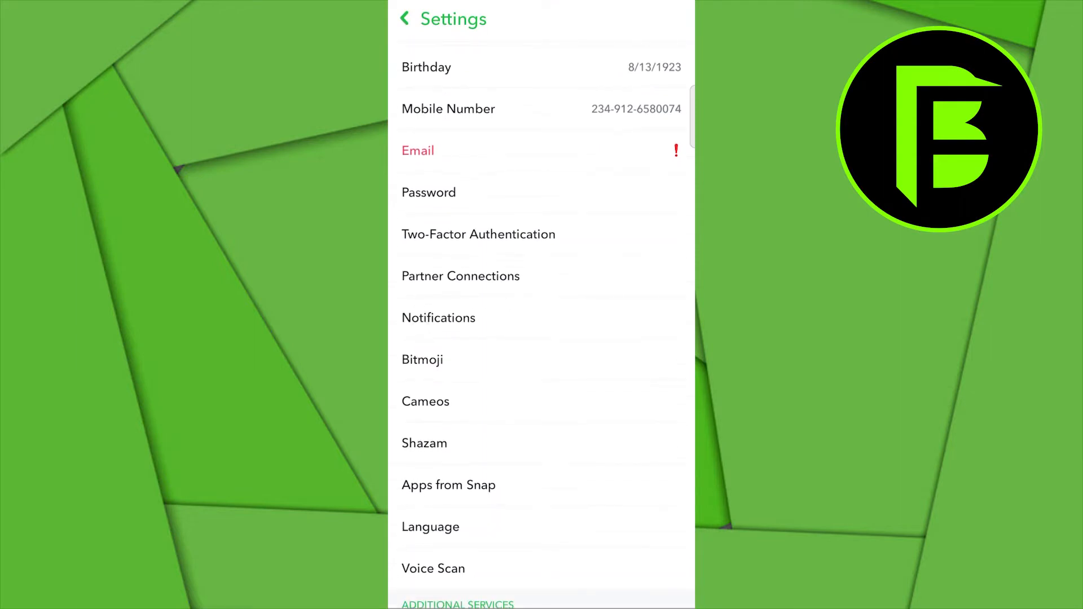
pyautogui.scroll(-3)
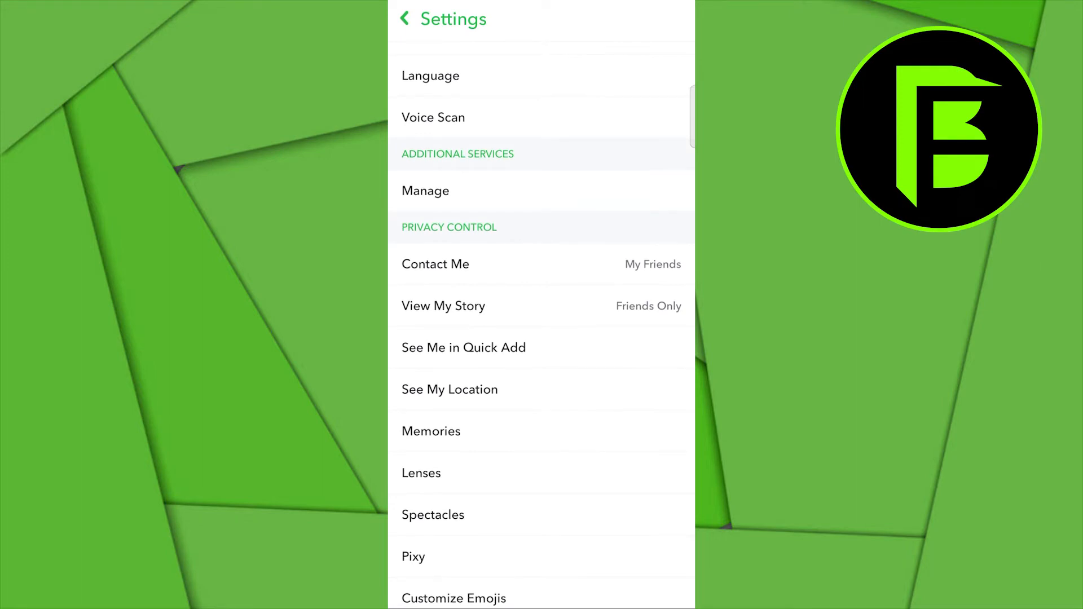
# Open Memories, then the Save Button options showing Memories & Camera Roll
pyautogui.click(430, 431)
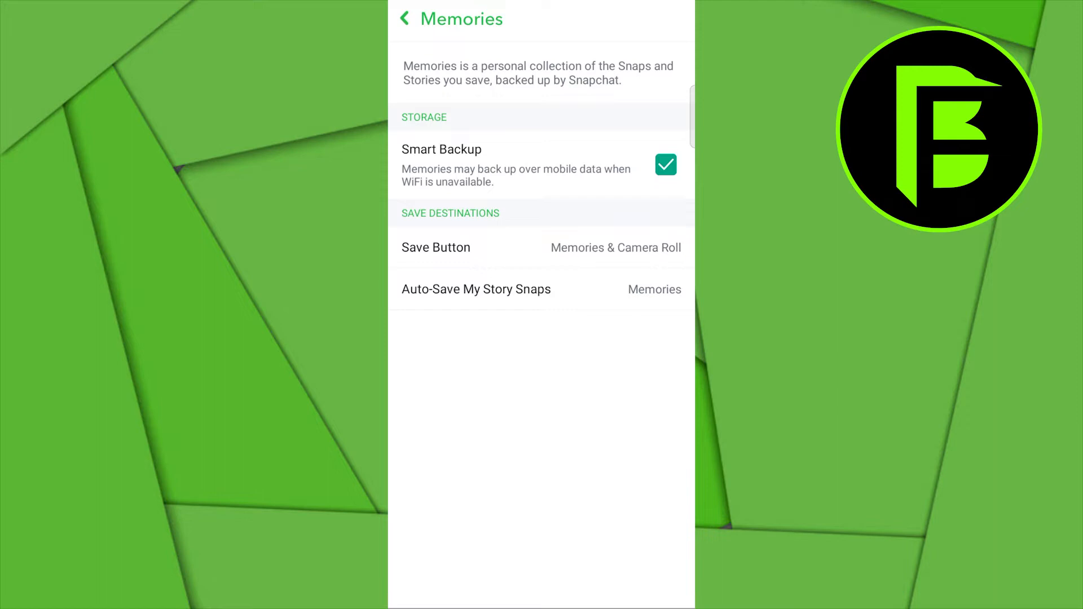
pyautogui.click(436, 247)
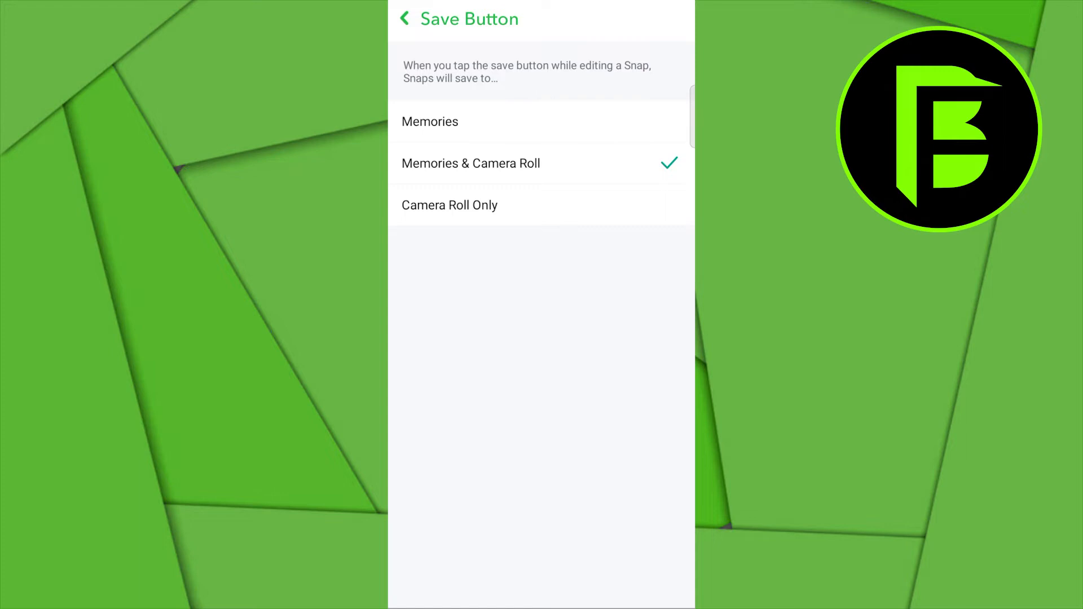
# Exit Settings back to the Snapchat camera screen
pyautogui.click(404, 18)
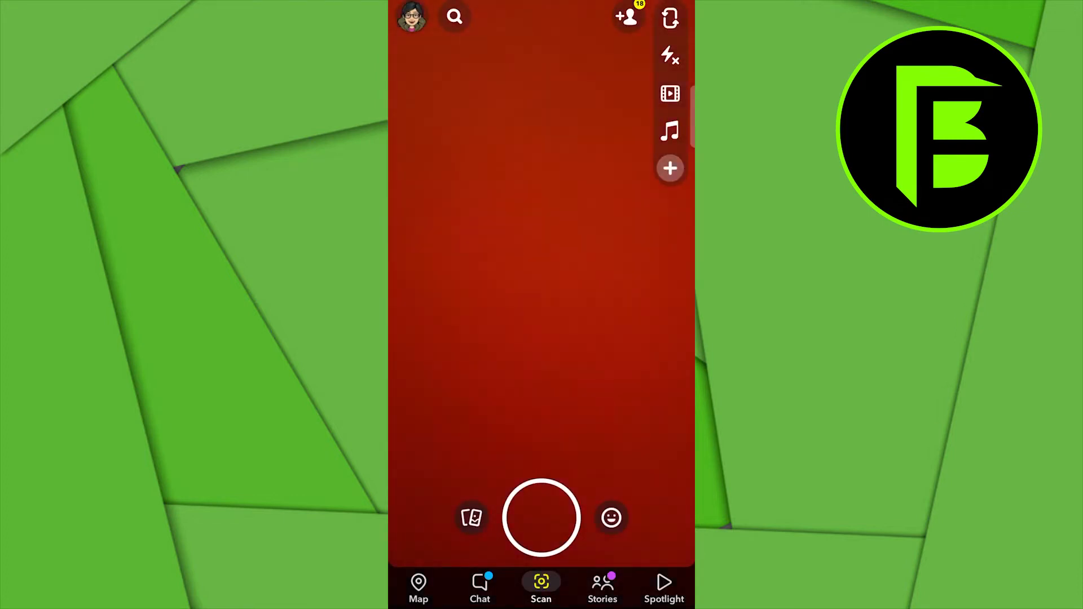
# Capture a snap of the red scene and save it to the phone
pyautogui.click(542, 517)
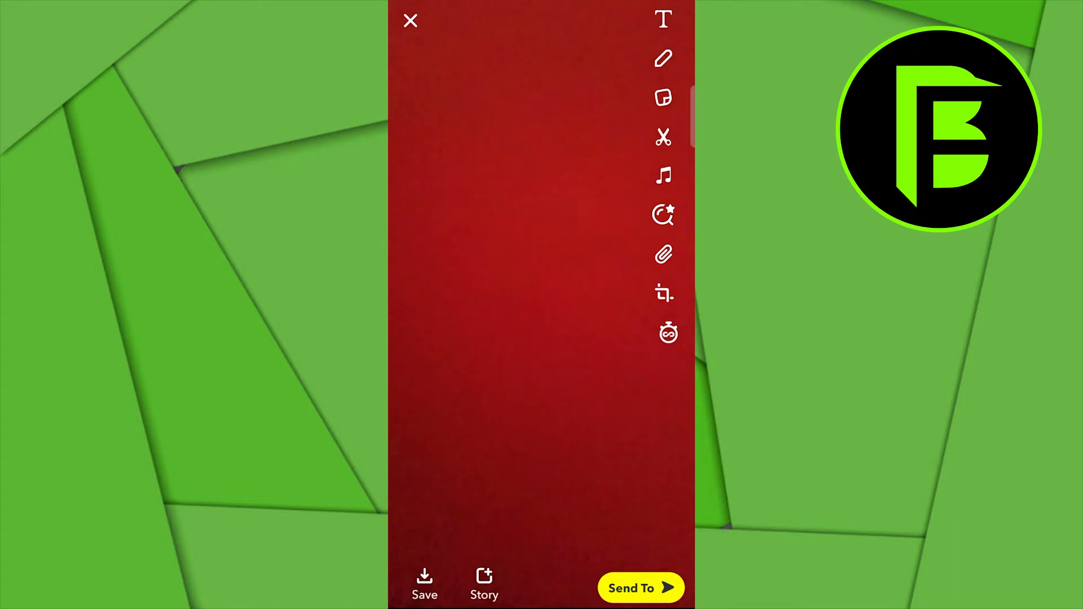
pyautogui.click(424, 581)
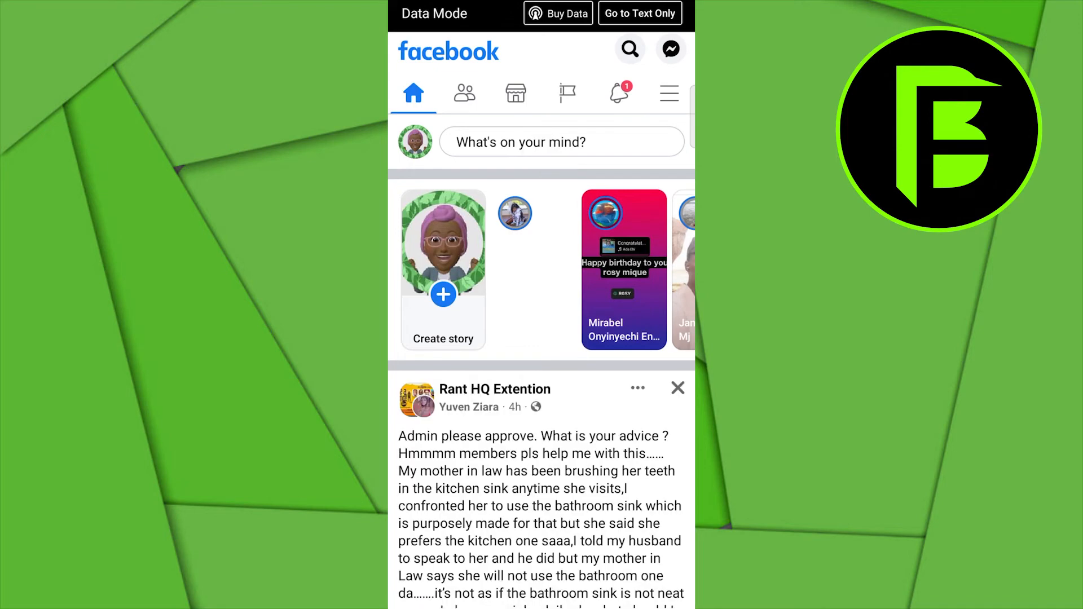
# Start a new Facebook post with Photo/video and pick the red snap thumbnail
pyautogui.click(562, 141)
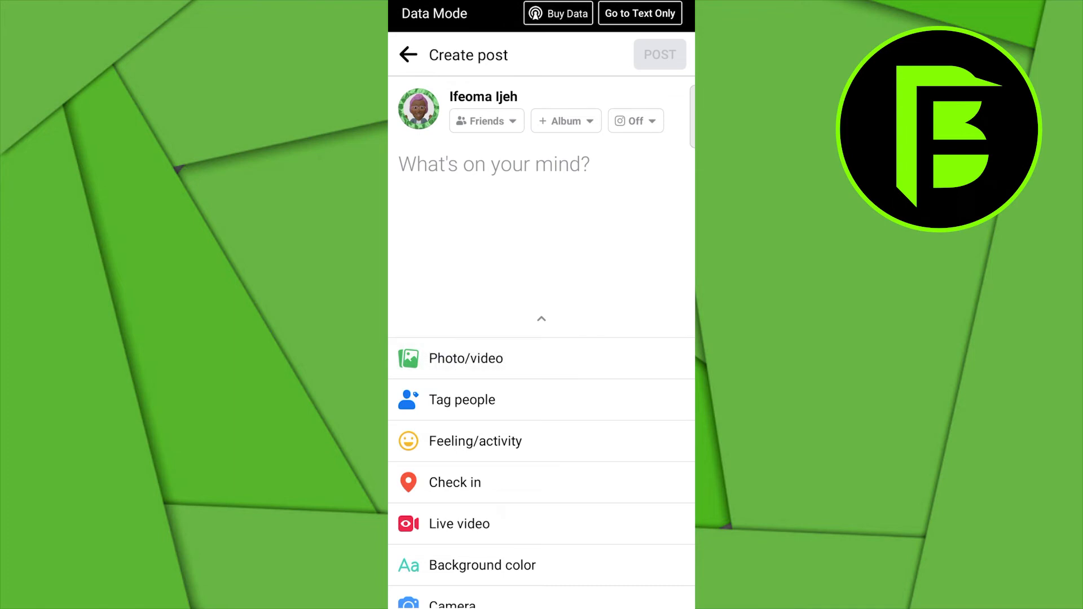
pyautogui.click(465, 357)
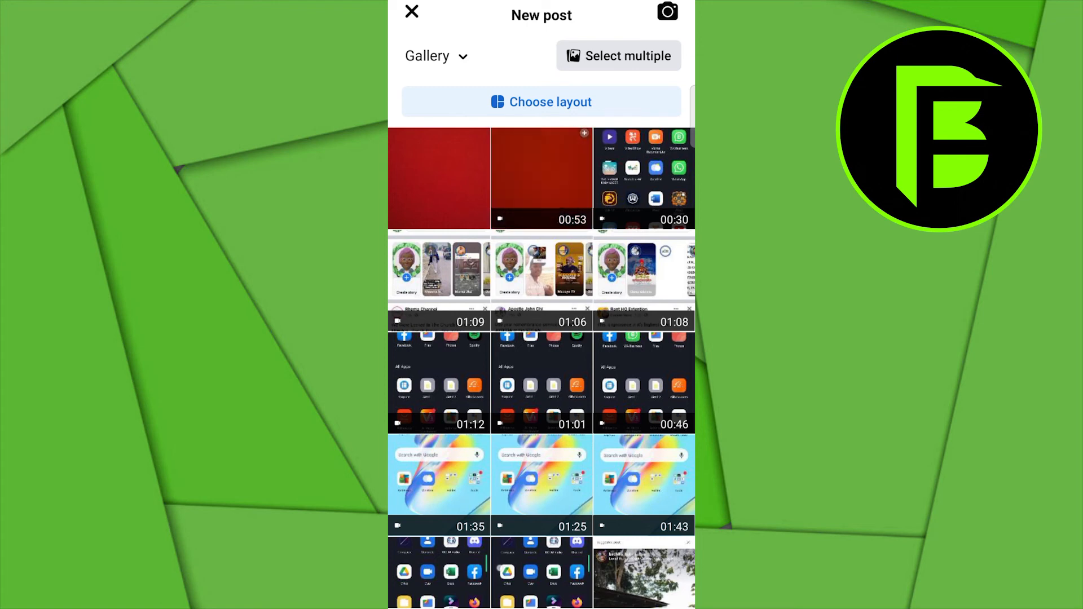
pyautogui.click(432, 173)
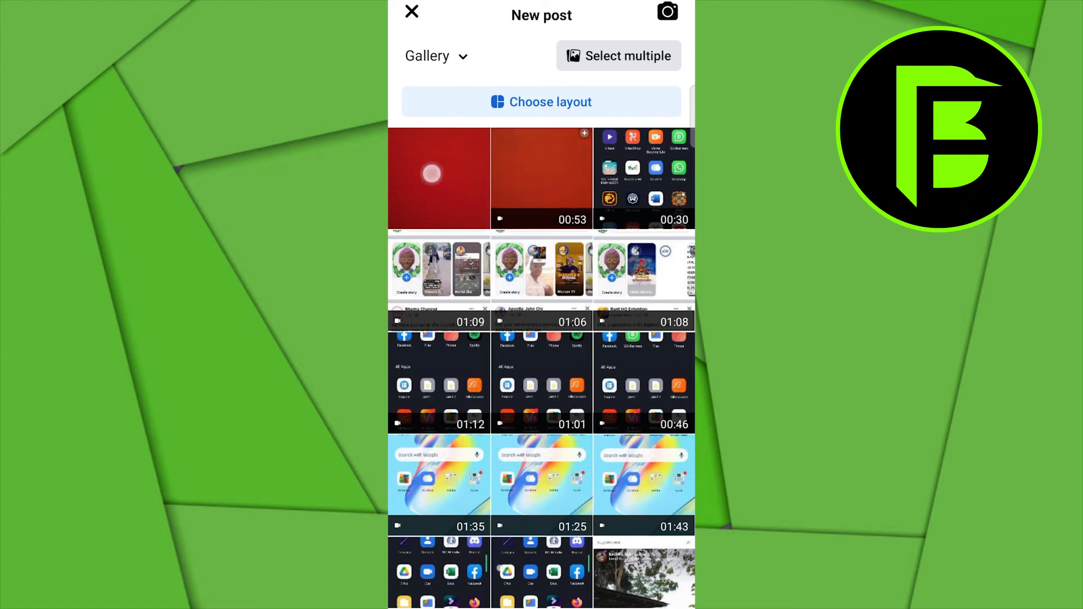